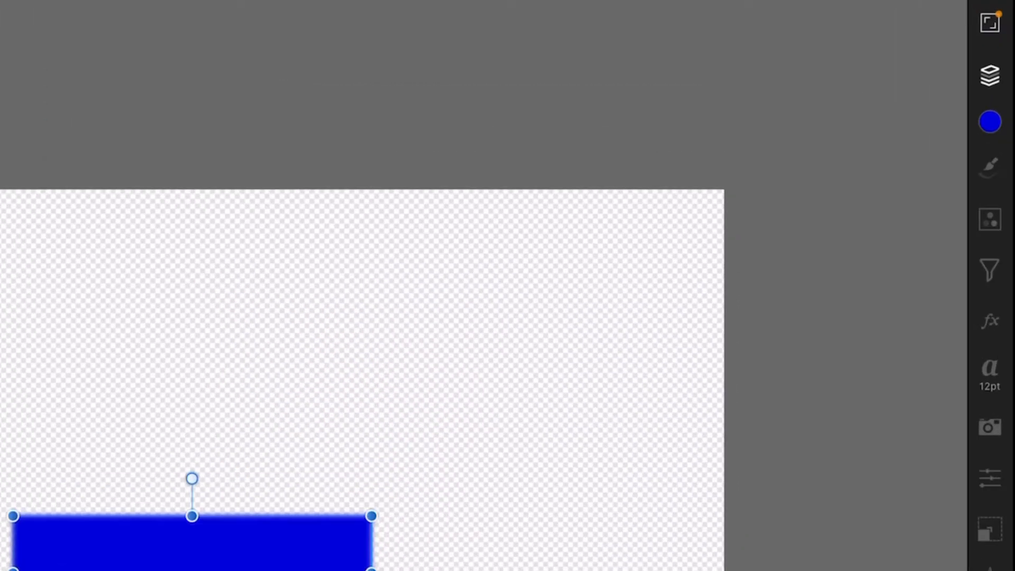
# Step: Duplicate the blue rectangle layer and drag the copy below and left of the original
pyautogui.click(989, 75)
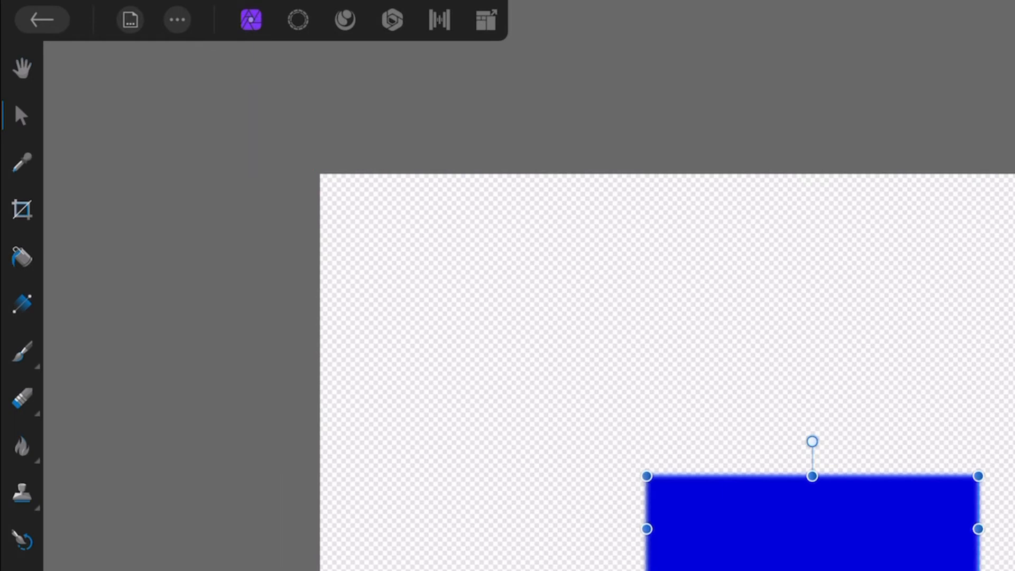
pyautogui.click(177, 19)
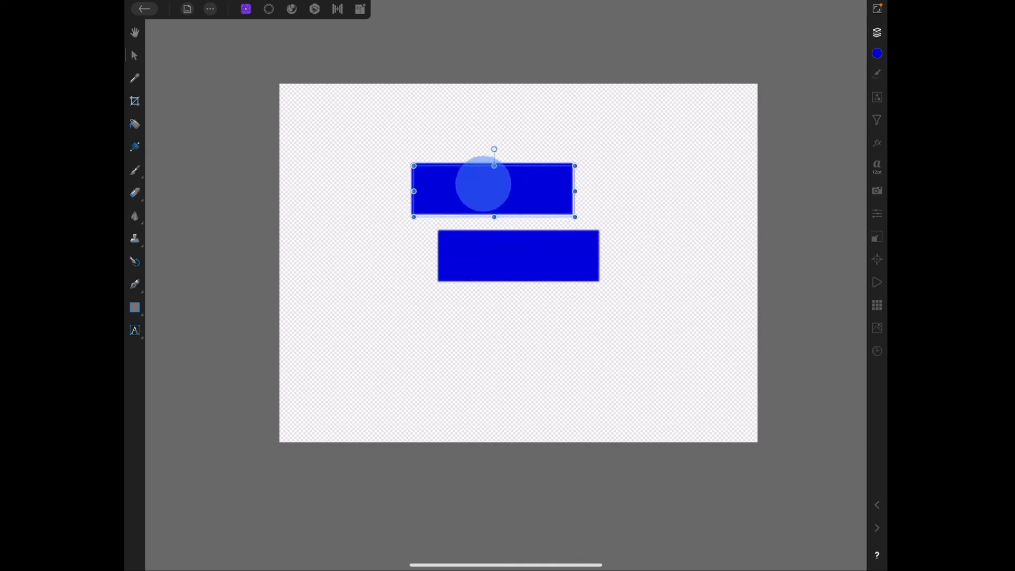
pyautogui.moveTo(492, 191); pyautogui.dragTo(413, 299)
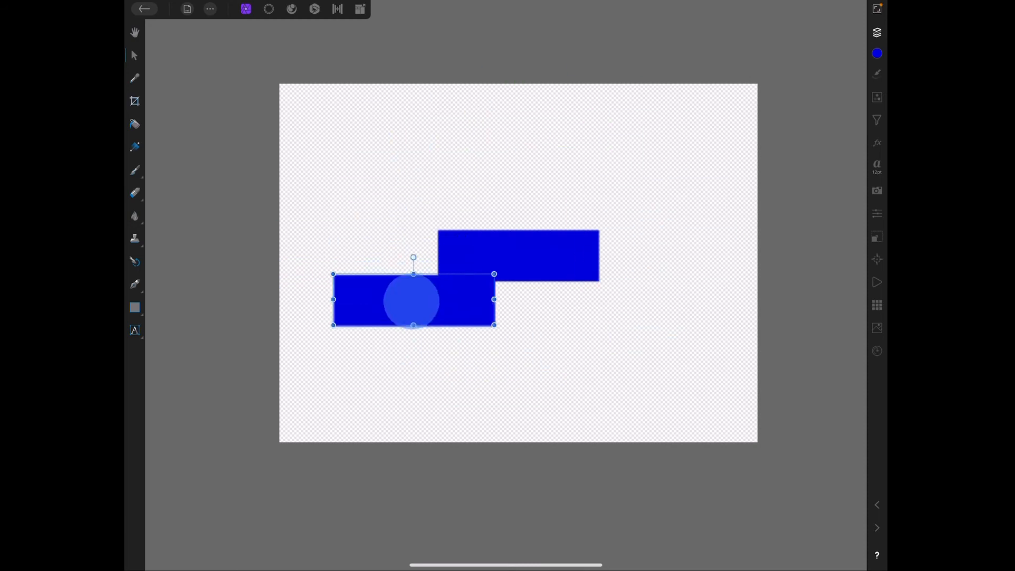